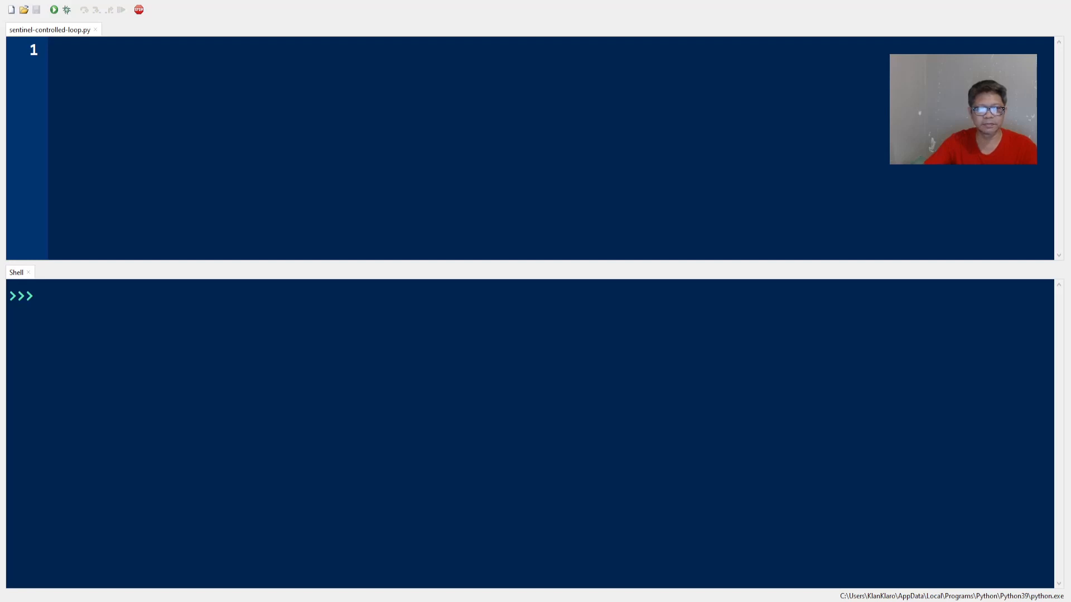
Step: Write a loop assigning random.randint(1,100) and printing each number until 70, then run it
{"action": "type", "text": "random_number = random.randint(1,100)"}
{"action": "type", "text": "while random_number != 70:"}
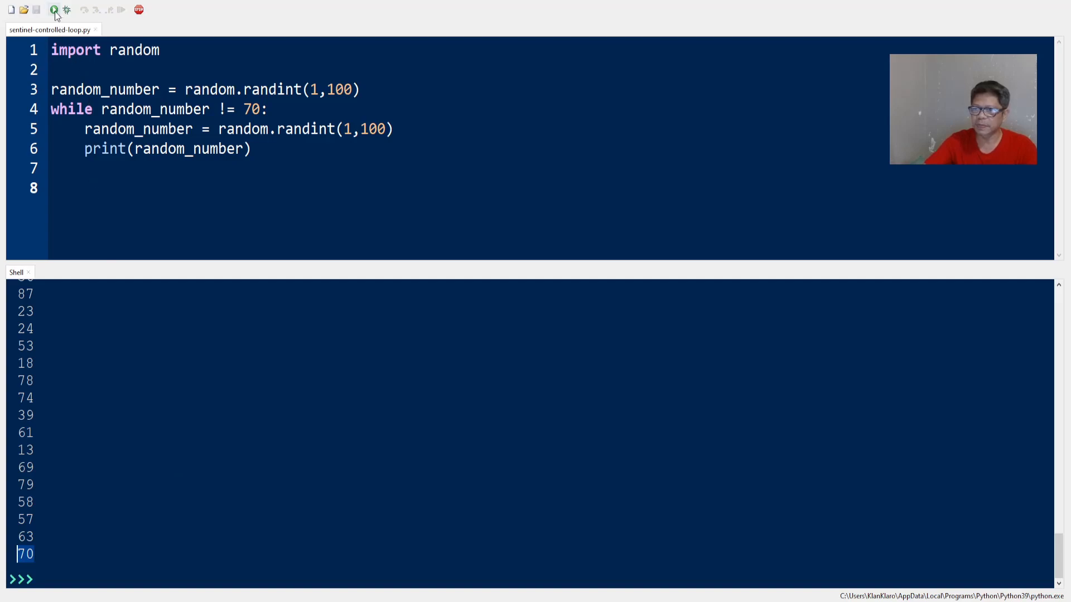
Step: Rerun the script twice for two new random sequences ending at 70, then return to the editor
{"action": "left_click", "coordinate": [54, 10]}
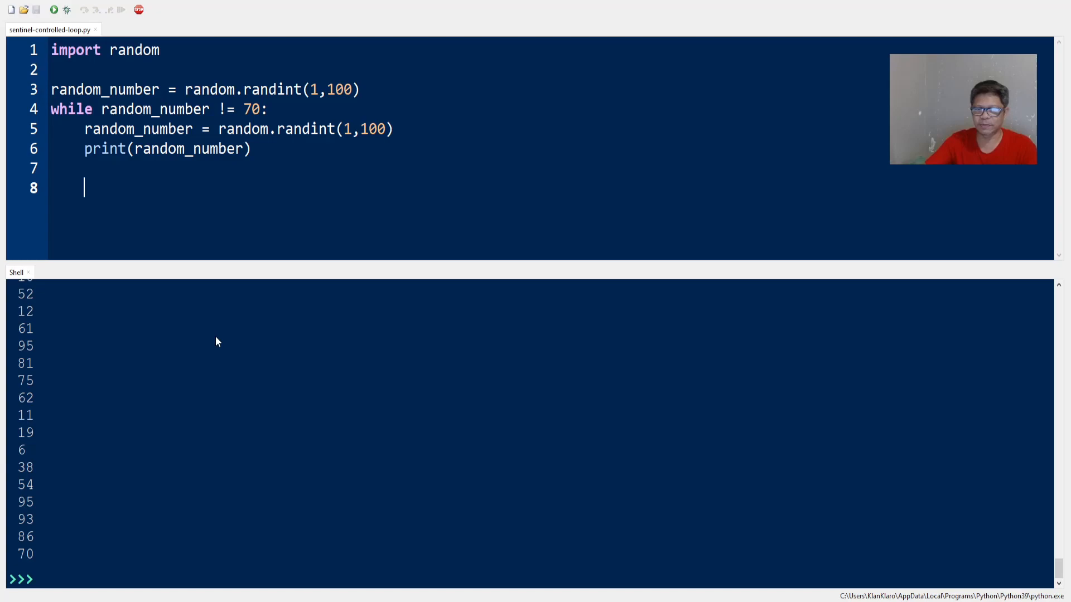
{"action": "mouse_move", "coordinate": [222, 344]}
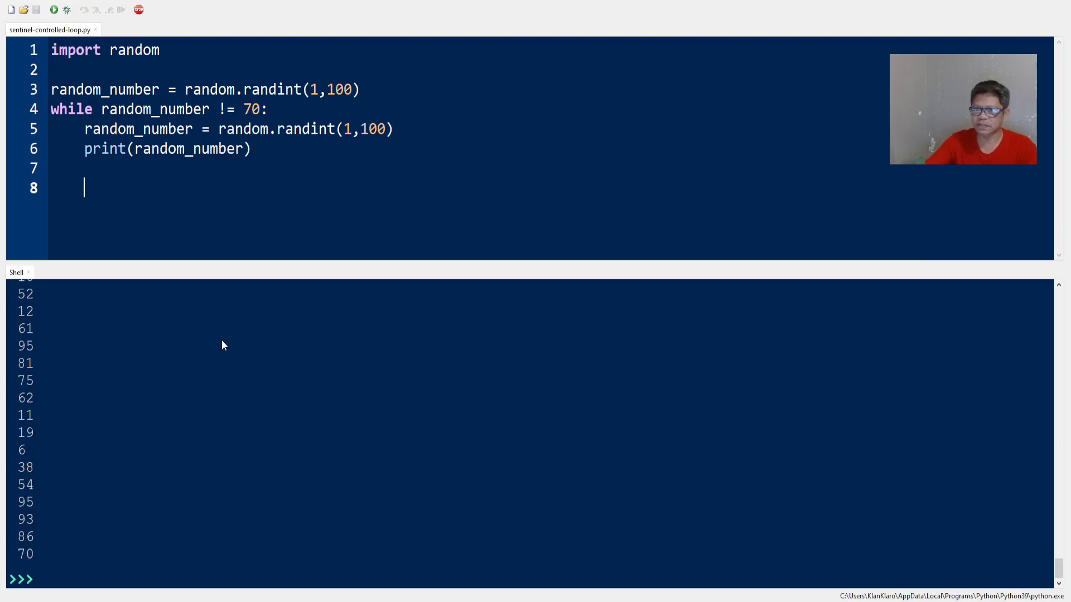
{"action": "mouse_move", "coordinate": [208, 347]}
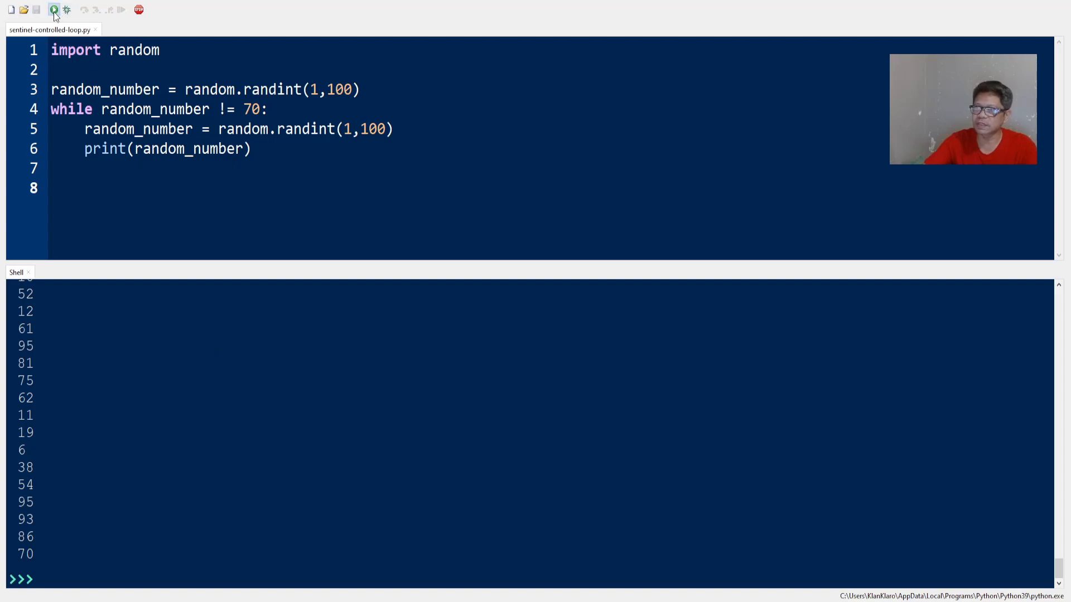
{"action": "left_click", "coordinate": [54, 10]}
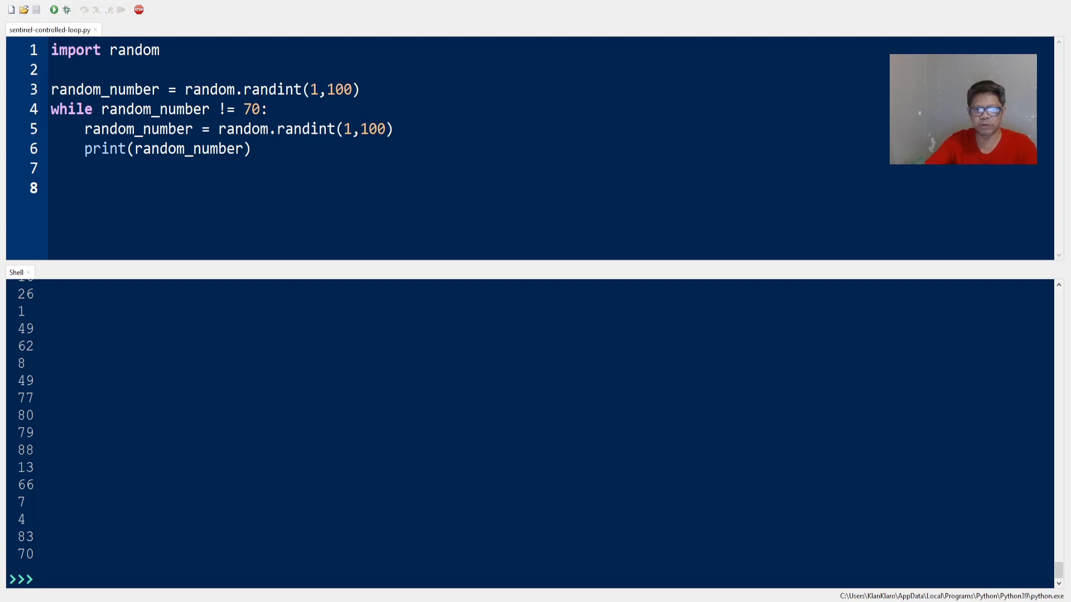
{"action": "left_click", "coordinate": [84, 188]}
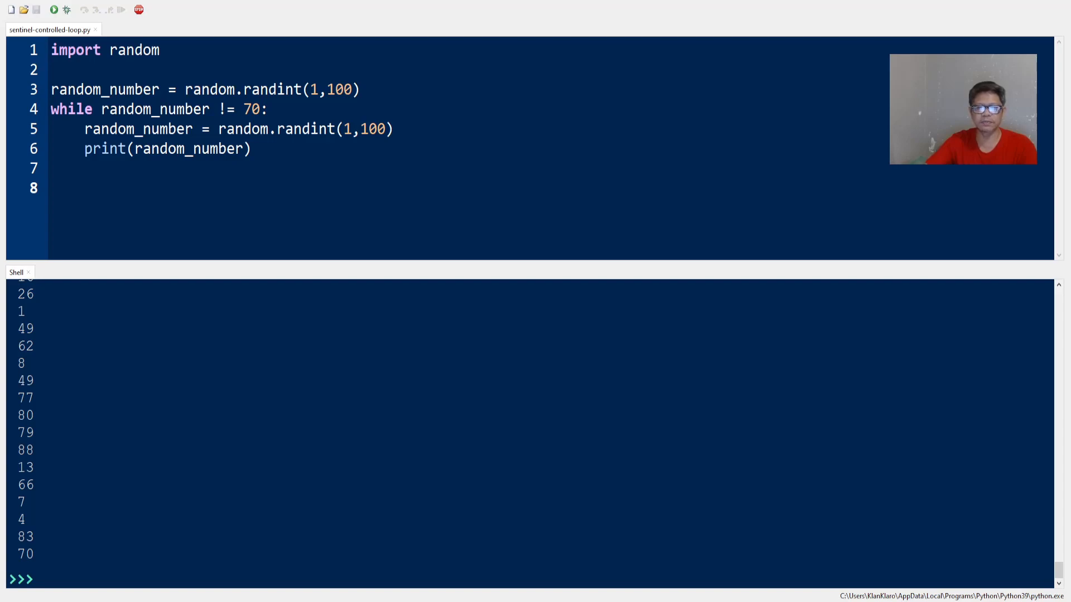
{"action": "left_click", "coordinate": [85, 188]}
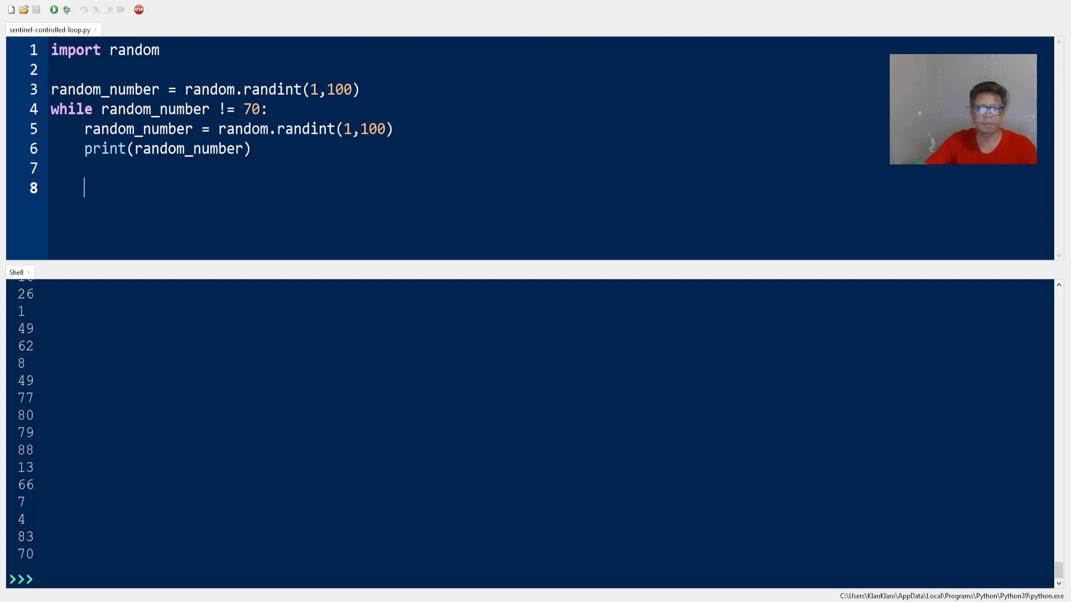
Step: Add random_number_counter = 0 before the loop and += 1 inside it, commenting out the print line
{"action": "type", "text": "random_number_counter = 0"}
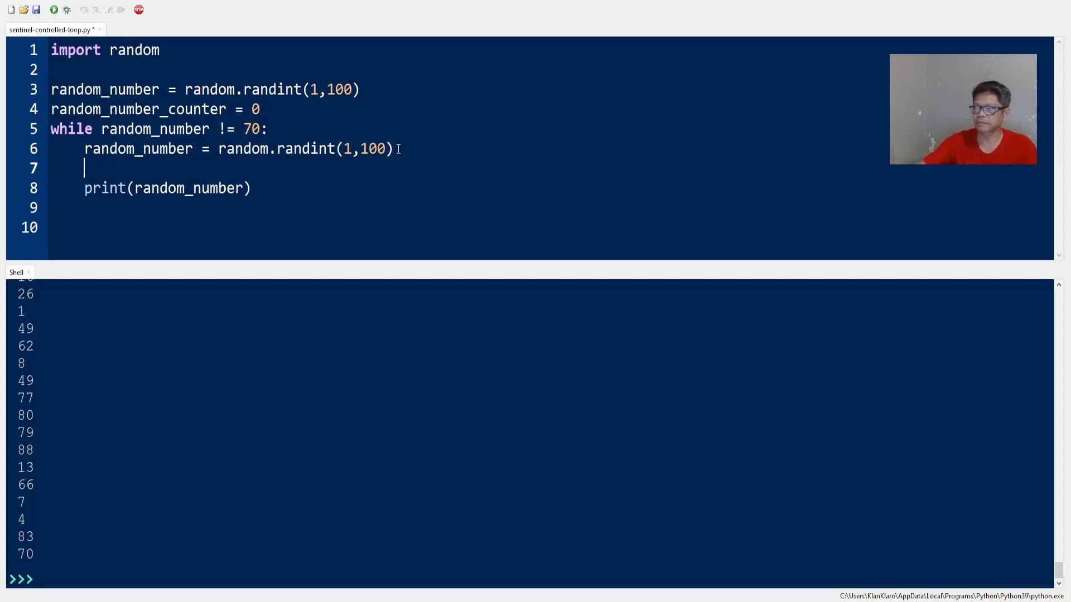
{"action": "type", "text": "random_number_counter += 1"}
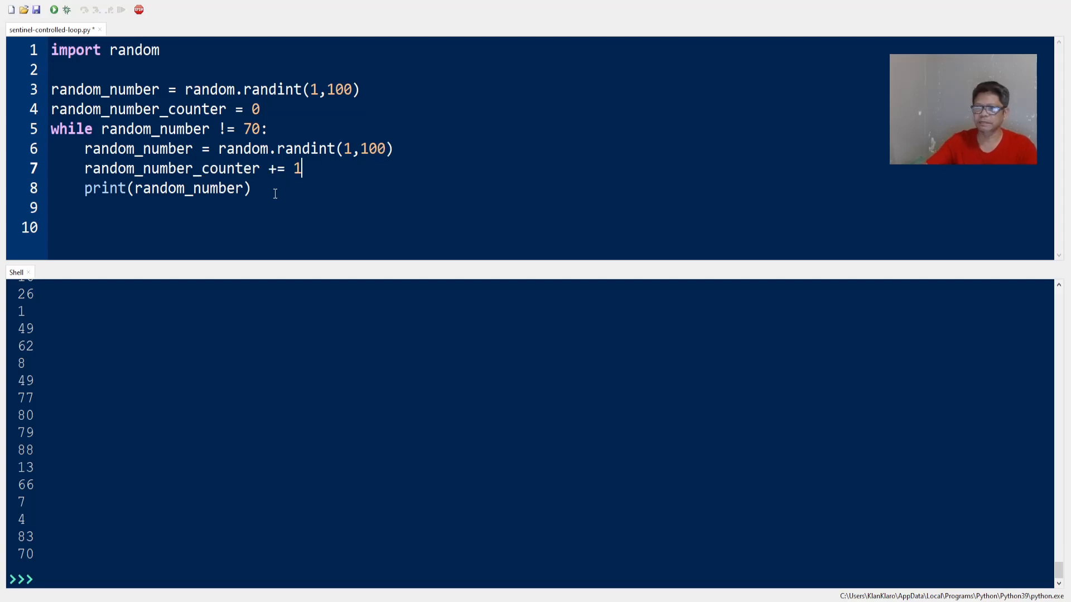
{"action": "left_click", "coordinate": [85, 188]}
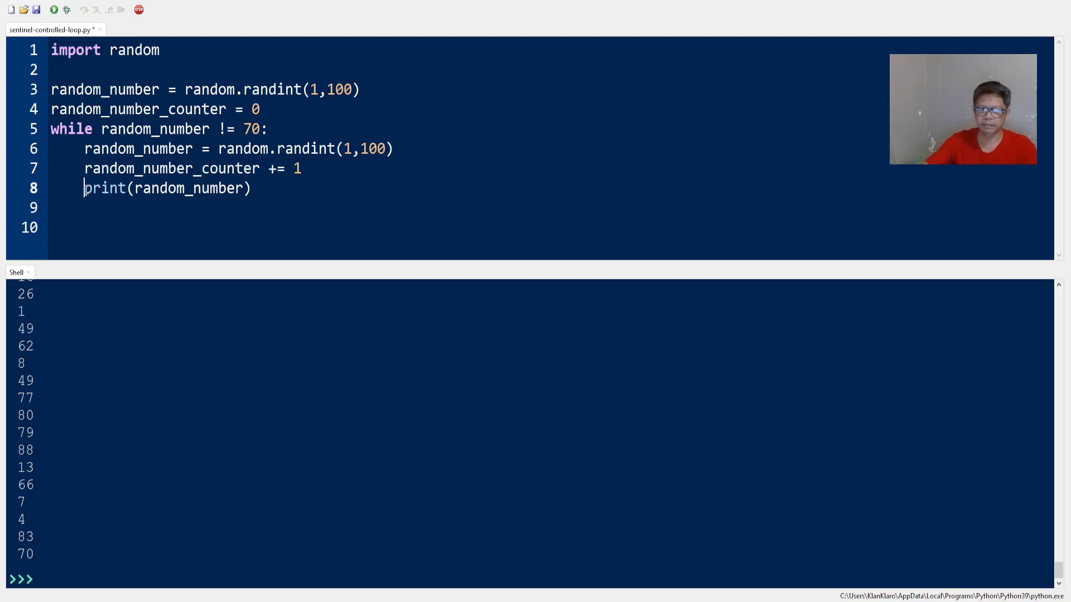
{"action": "type", "text": "#"}
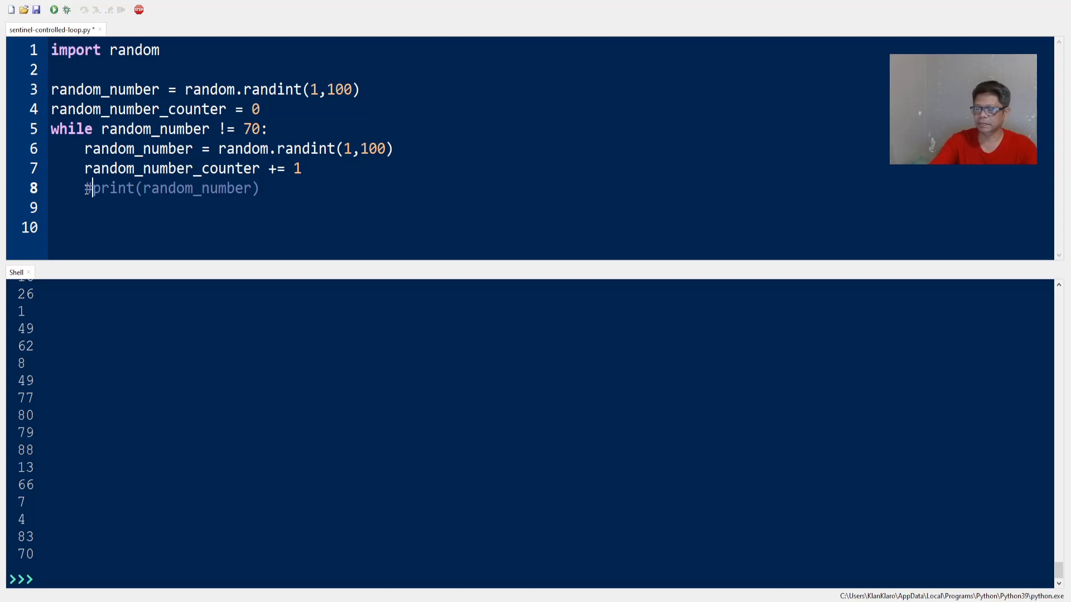
{"action": "key", "text": "Return"}
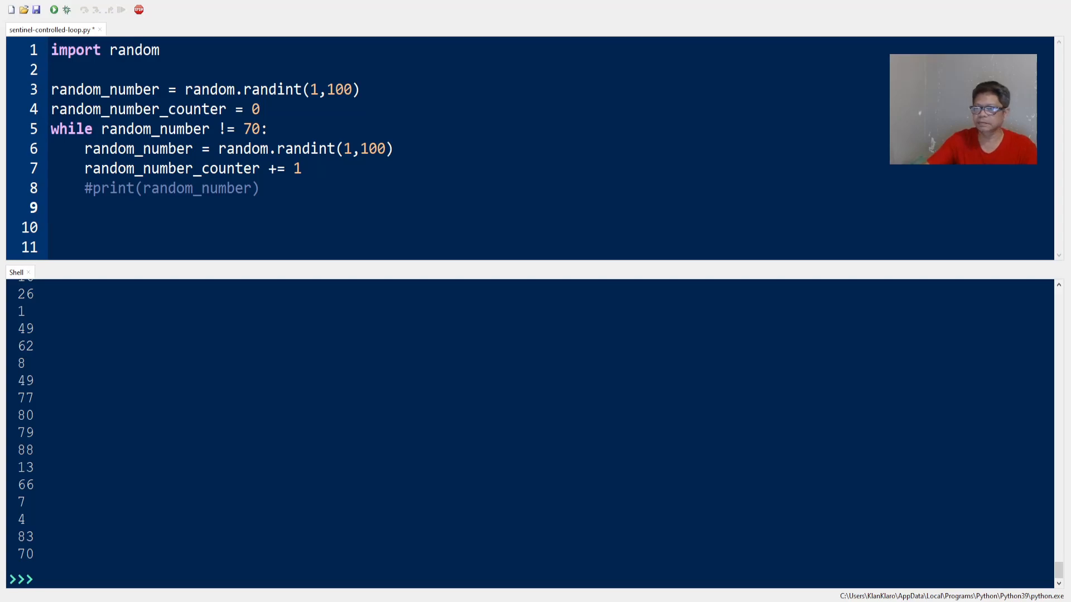
Step: Print 'Tally of random numbers generated:' with the counter after the loop and run it, getting 179
{"action": "type", "text": "print('Tally of random numbers generated:', random_number_counter)"}
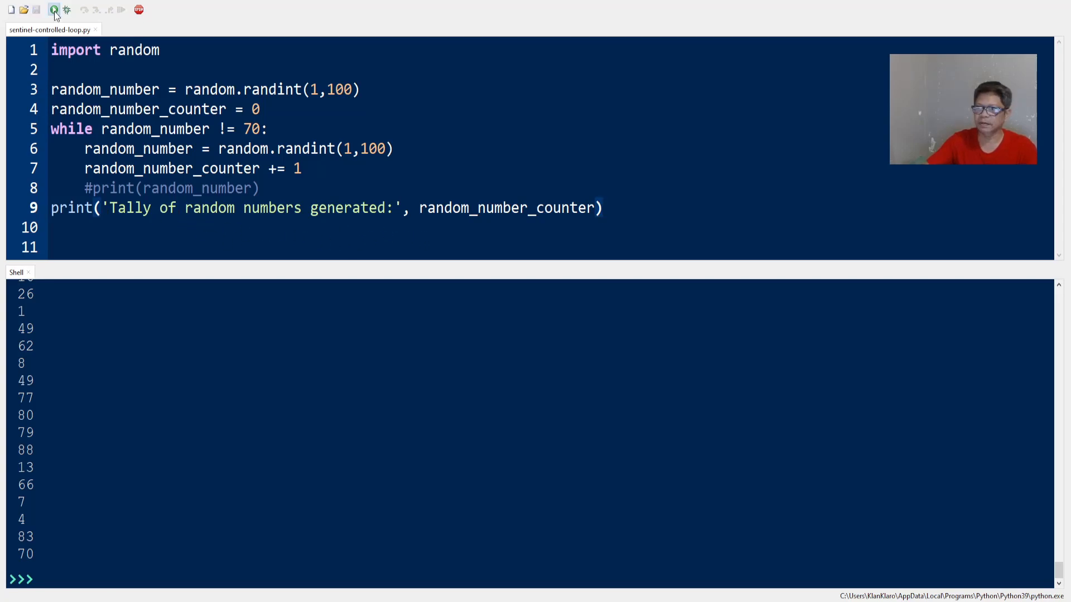
{"action": "left_click", "coordinate": [54, 10]}
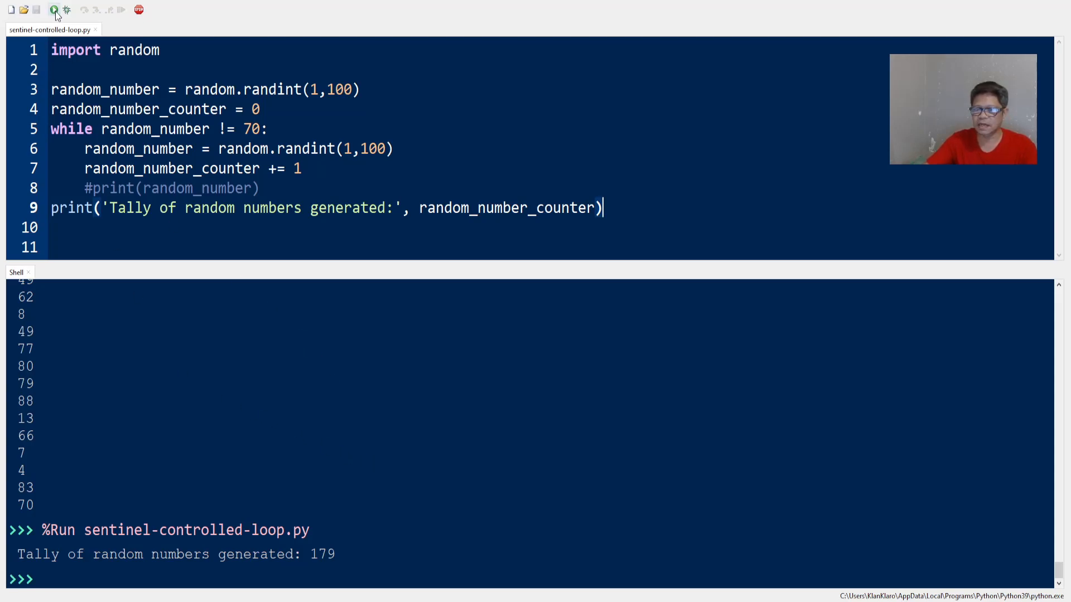
Step: Rerun the tally script repeatedly, producing tallies 150, 336, 40, 186, 28, 314 and 5
{"action": "left_click", "coordinate": [54, 9]}
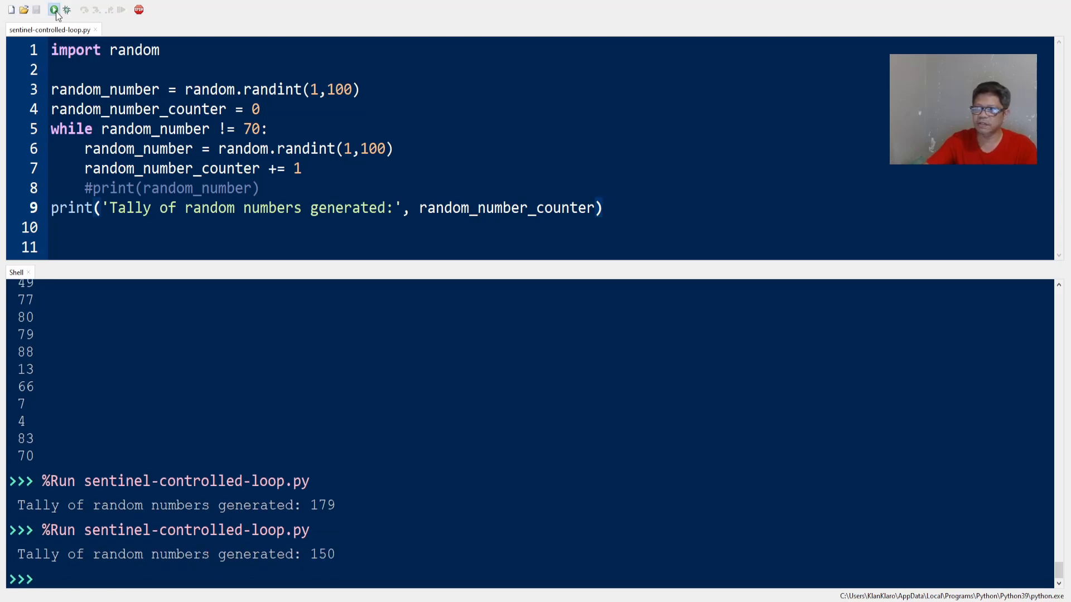
{"action": "left_click", "coordinate": [54, 10]}
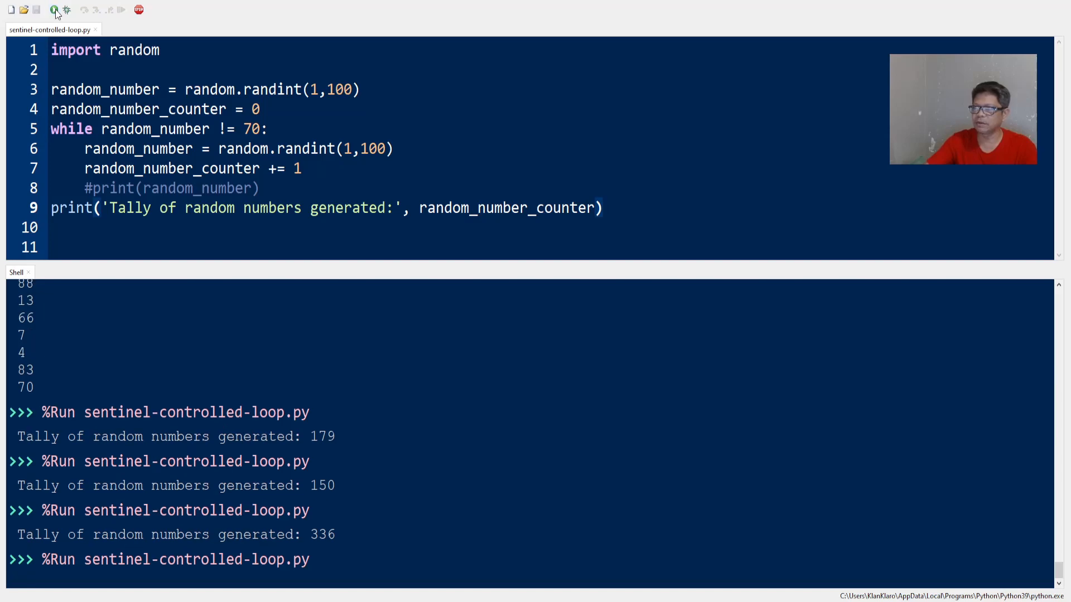
{"action": "left_click", "coordinate": [54, 10]}
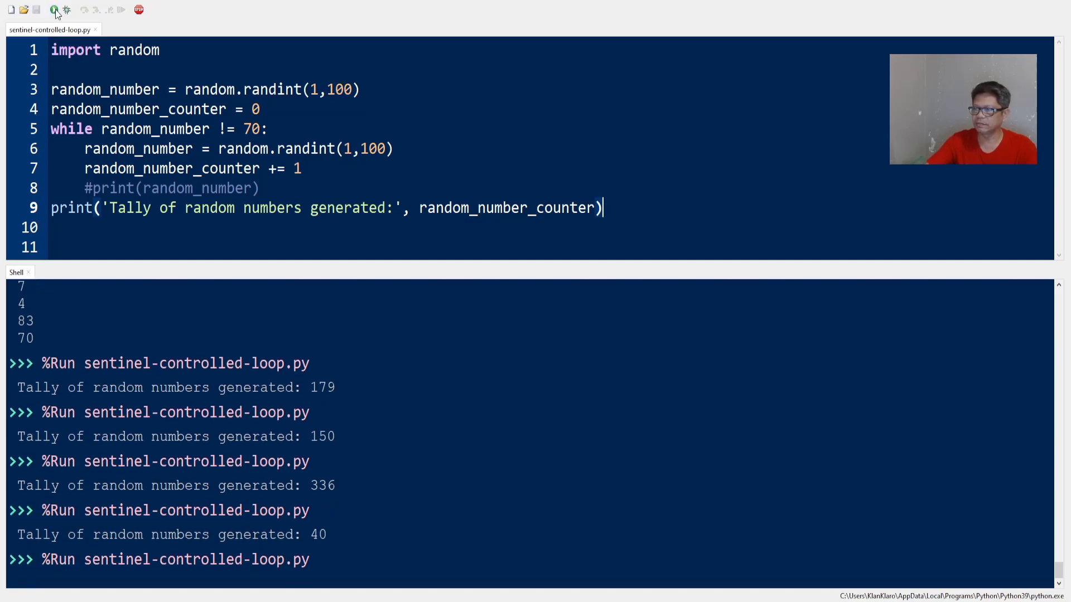
{"action": "left_click", "coordinate": [53, 9]}
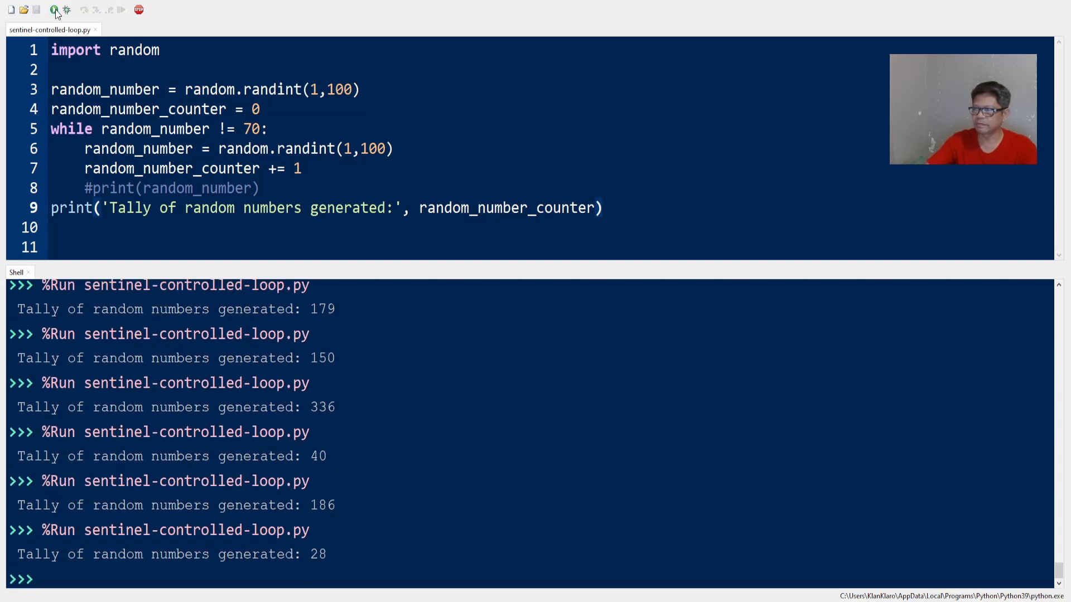
{"action": "left_click", "coordinate": [54, 9]}
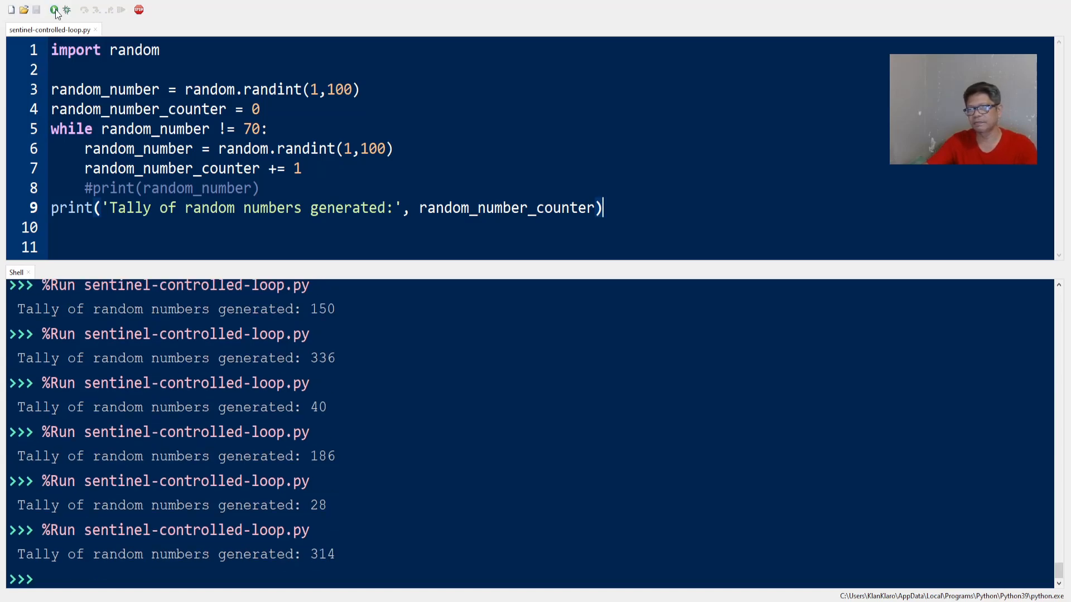
{"action": "left_click", "coordinate": [54, 10]}
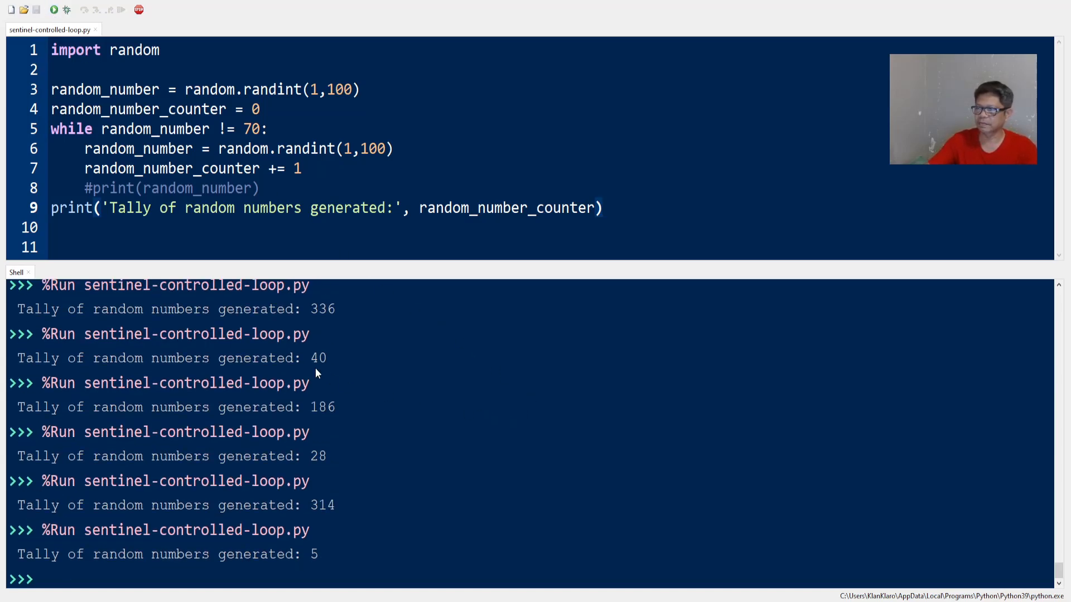
{"action": "left_click", "coordinate": [602, 207]}
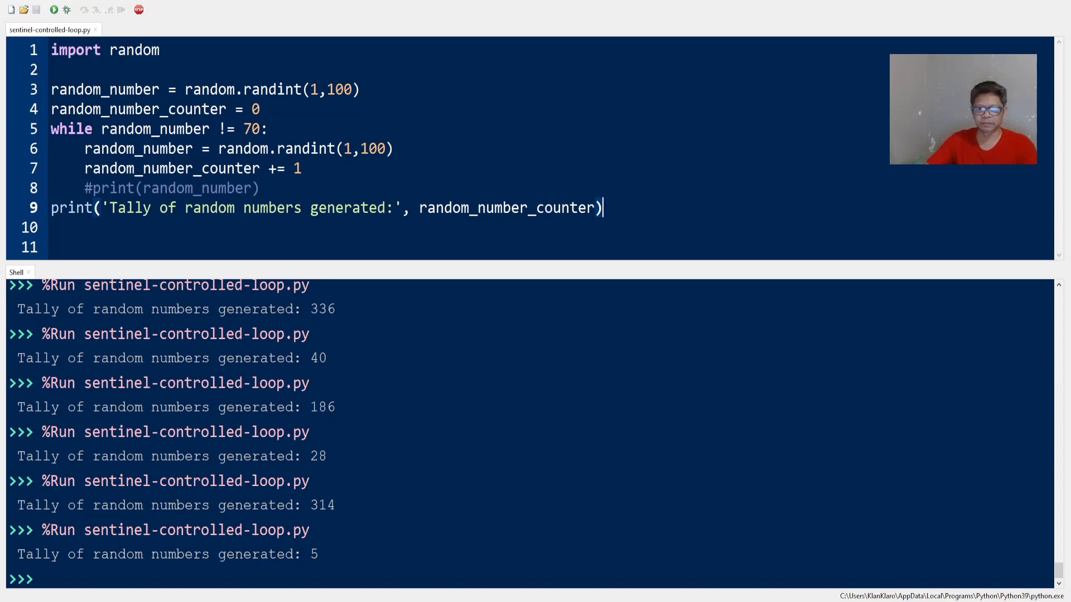